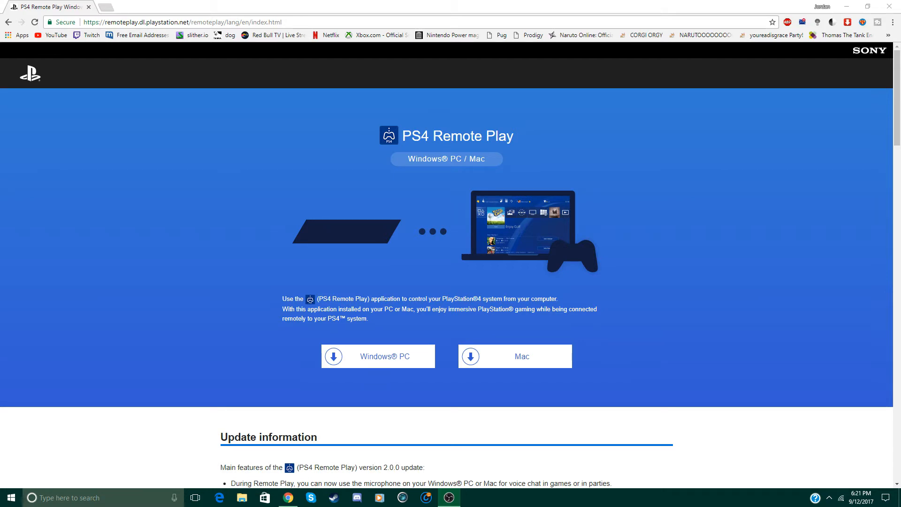
pyautogui.moveTo(846, 196)
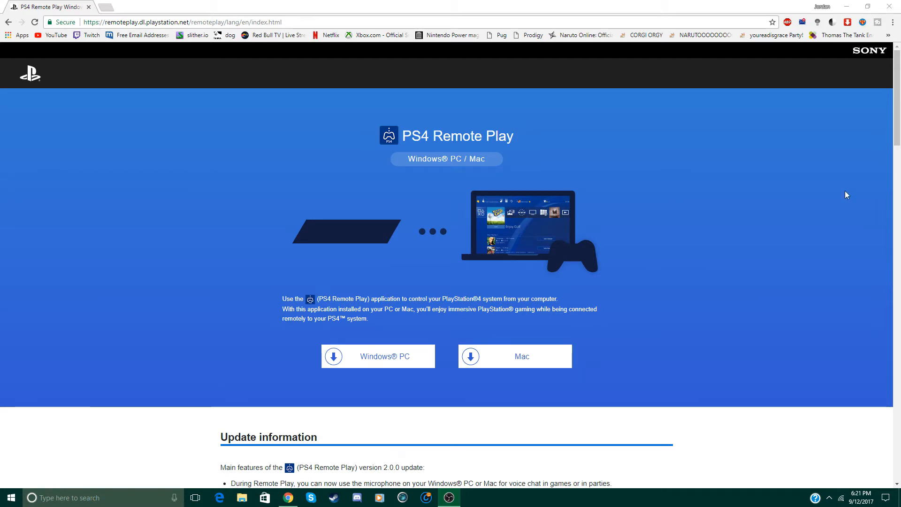
pyautogui.moveTo(400, 135)
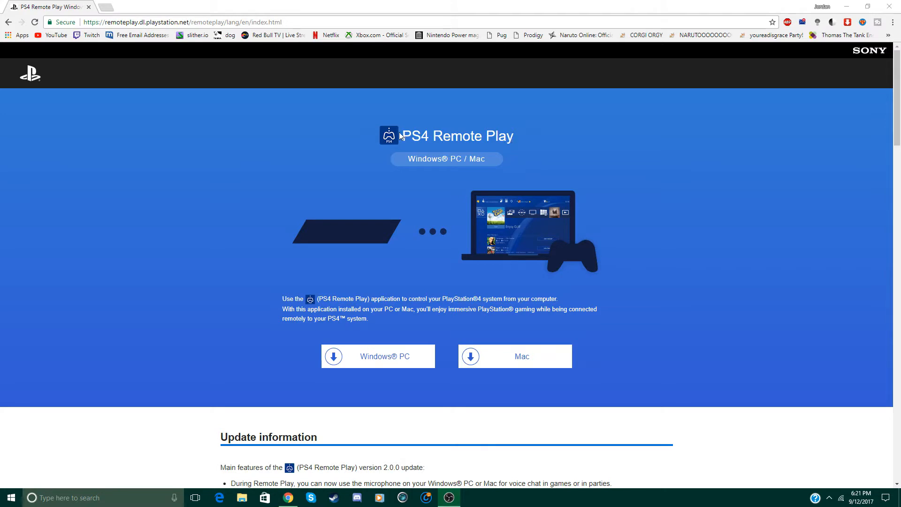
# Download the Windows PC version of the Remote Play installer from the official page.
pyautogui.click(173, 21)
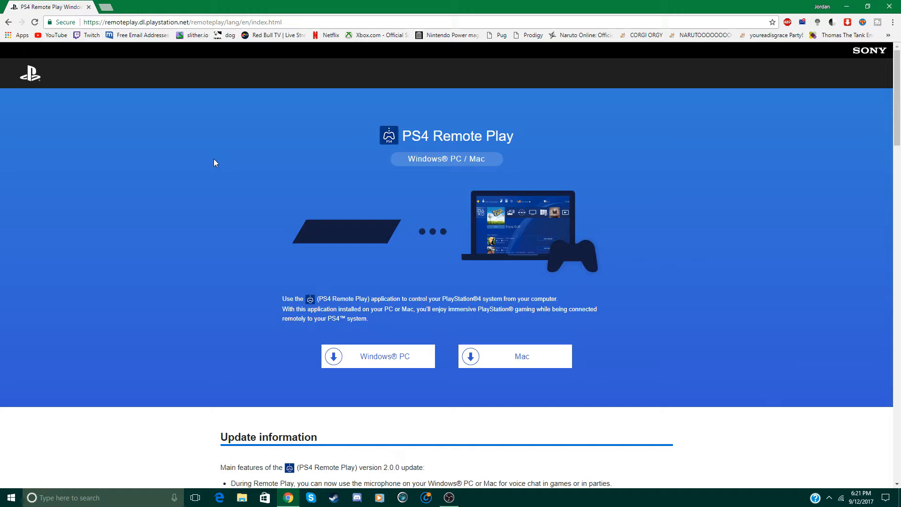
pyautogui.moveTo(681, 248)
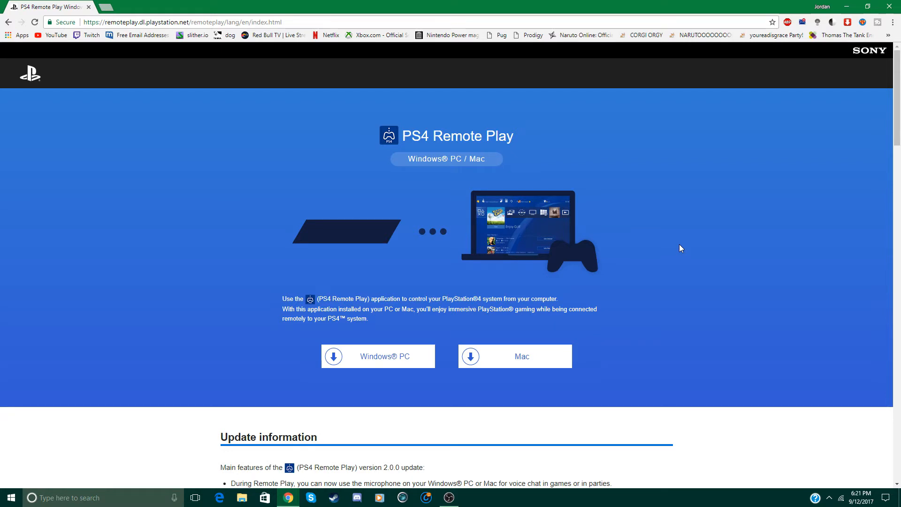
pyautogui.moveTo(607, 342)
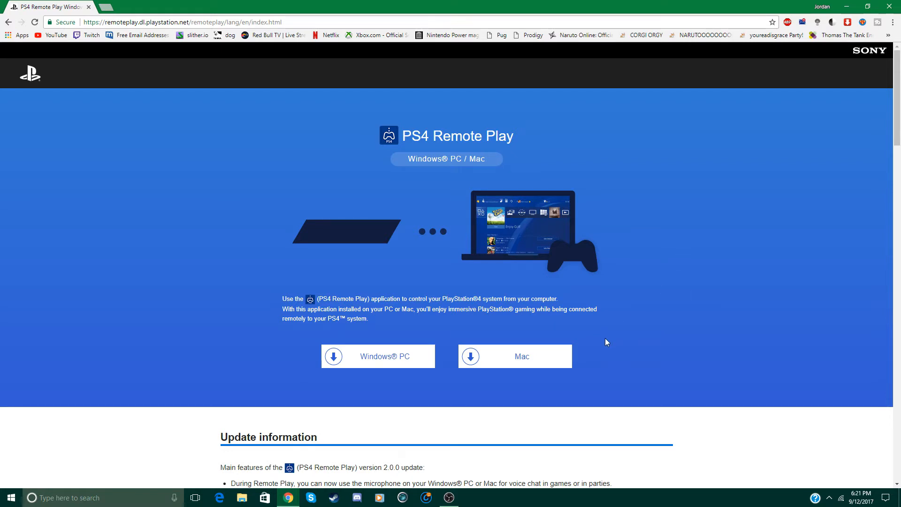
pyautogui.moveTo(435, 330)
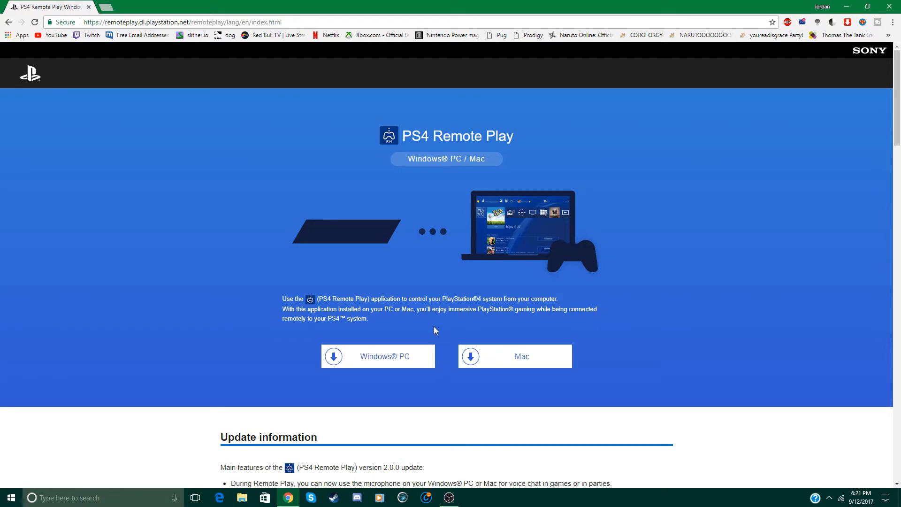
pyautogui.click(379, 356)
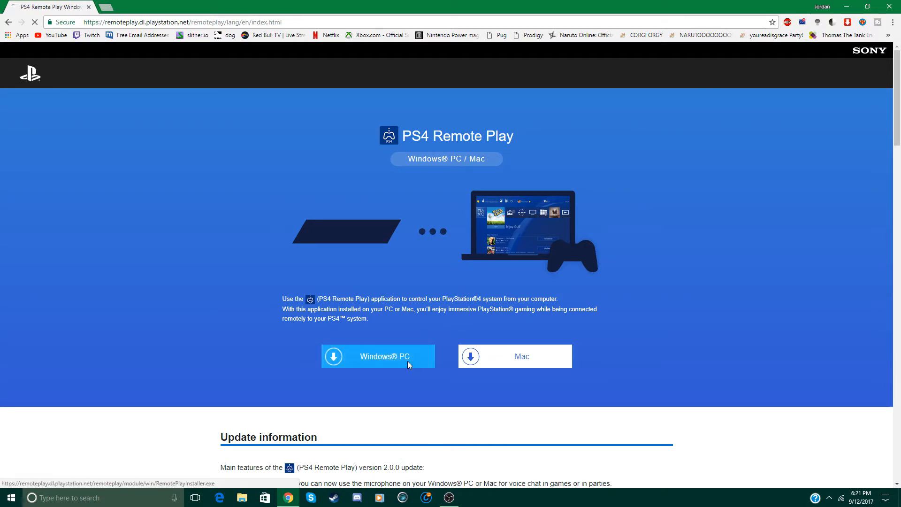
pyautogui.click(378, 356)
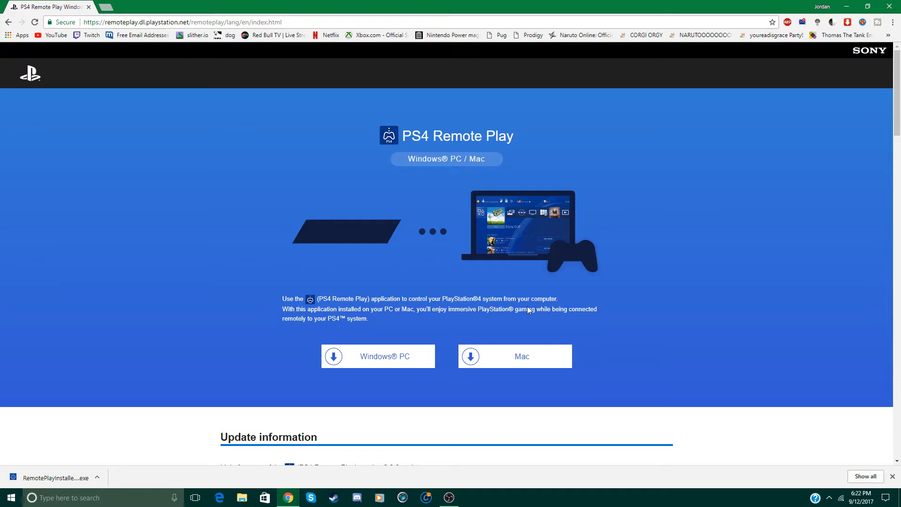
pyautogui.moveTo(89, 436)
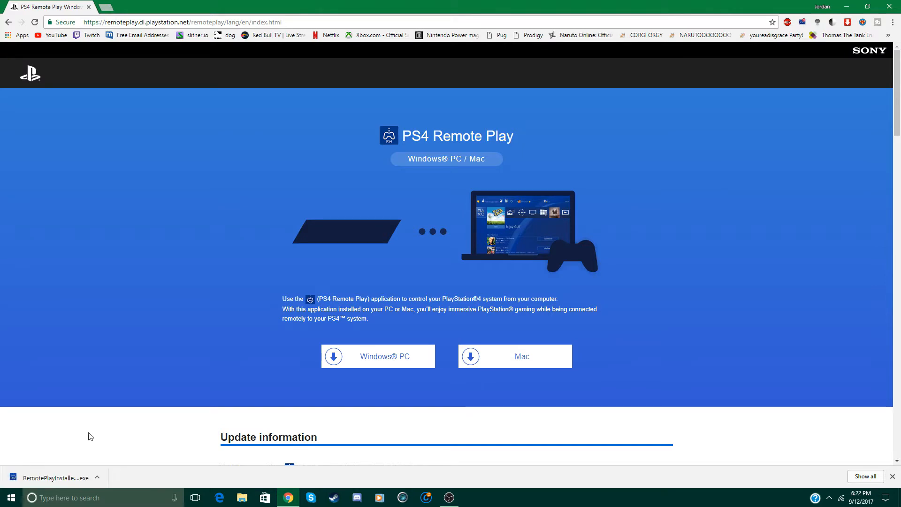
# Install Remote Play in English with the license accepted and the default folder, then finish the wizard.
pyautogui.click(55, 478)
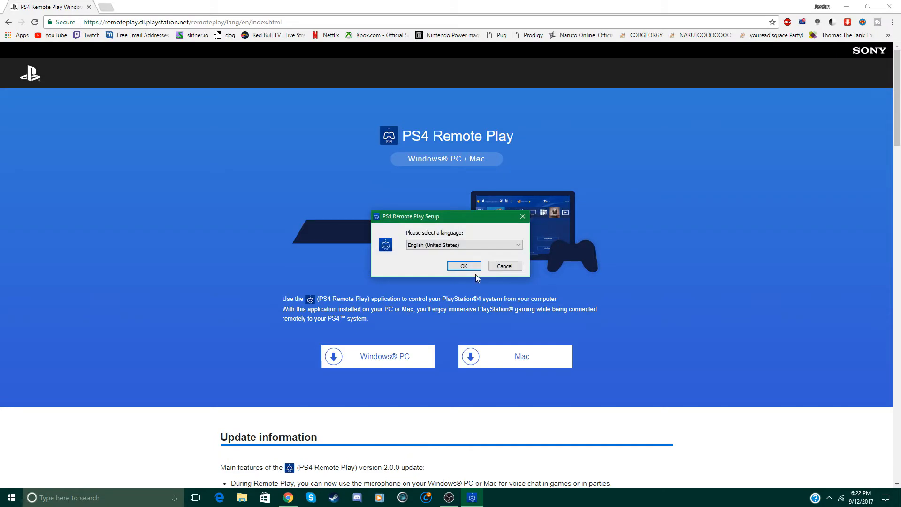
pyautogui.click(464, 265)
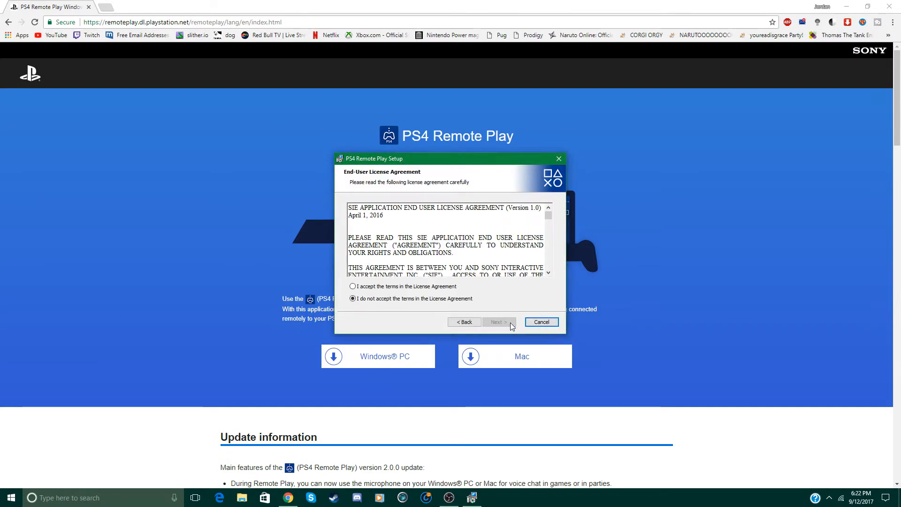
pyautogui.click(353, 286)
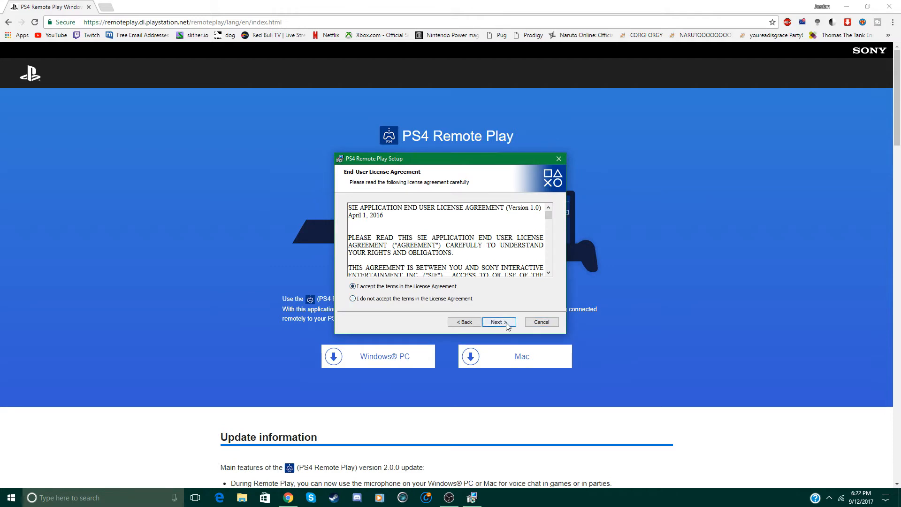
pyautogui.click(498, 322)
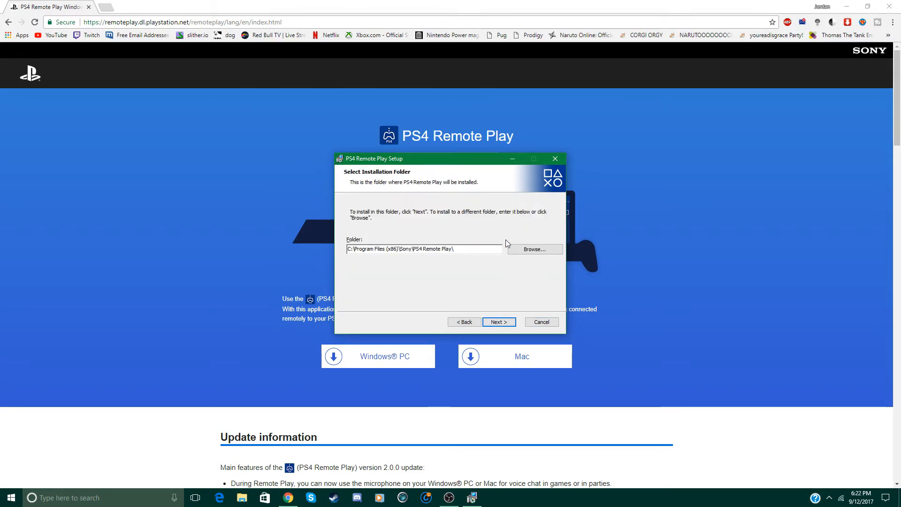
pyautogui.moveTo(472, 224)
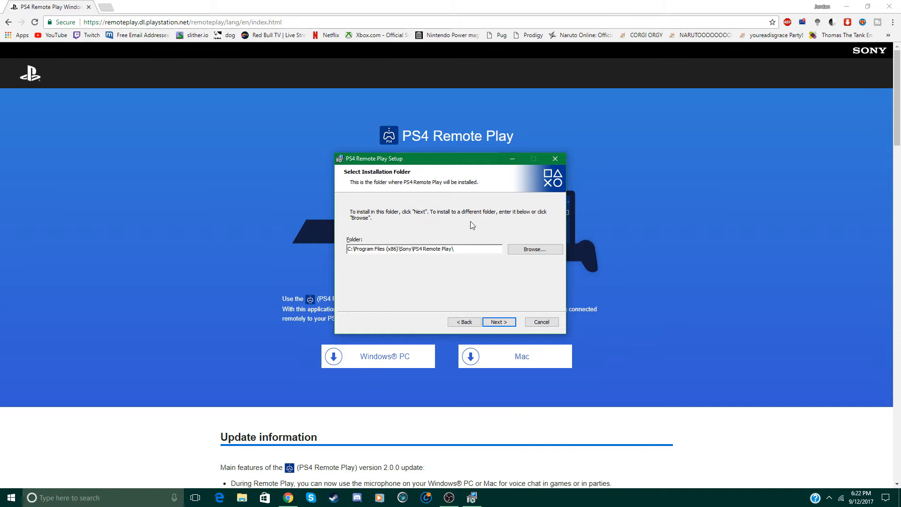
pyautogui.moveTo(373, 252)
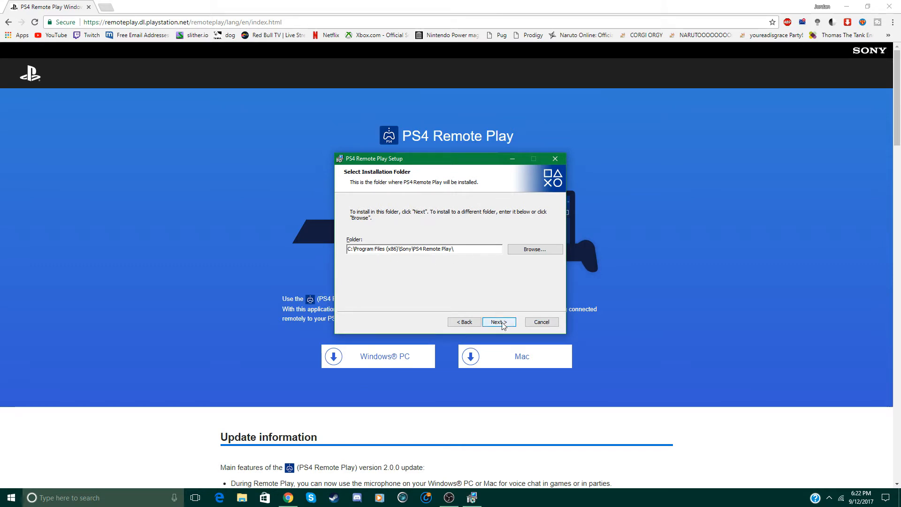
pyautogui.click(498, 321)
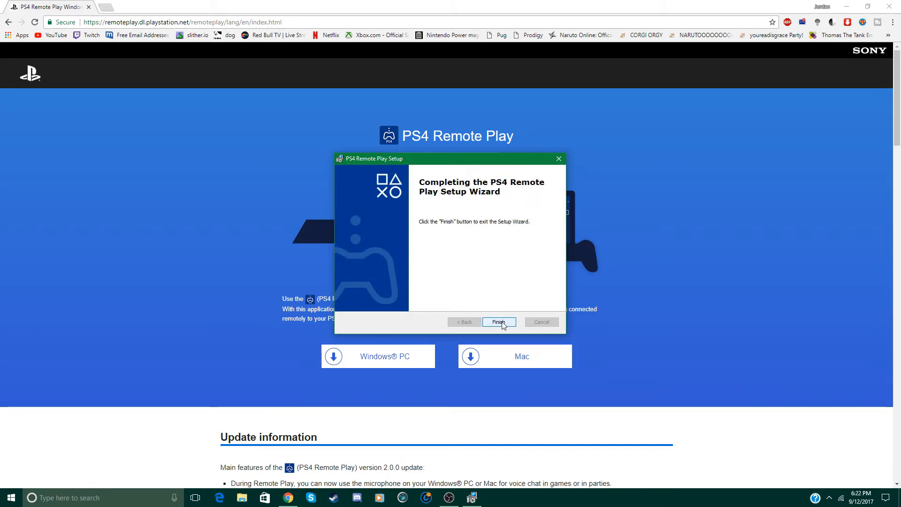
pyautogui.click(499, 322)
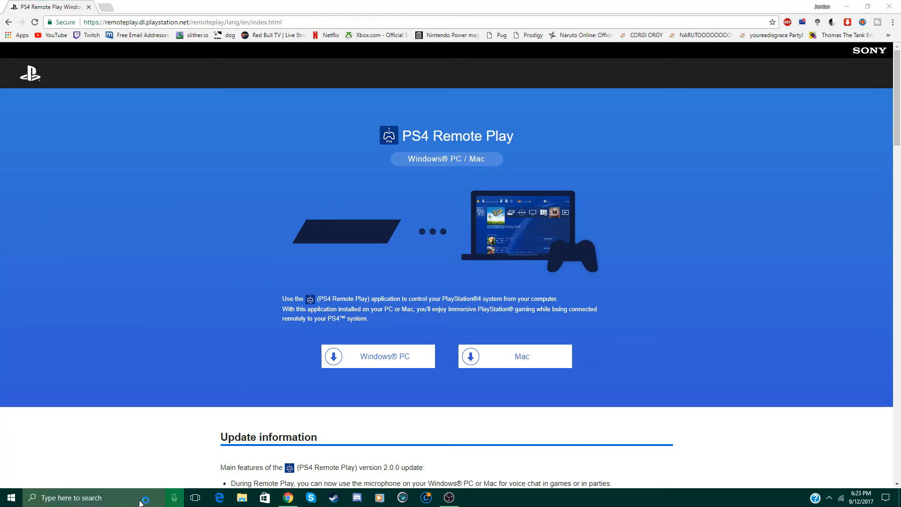
# Search Windows for "remote play" and launch the PS4 Remote Play app.
pyautogui.write('remote')
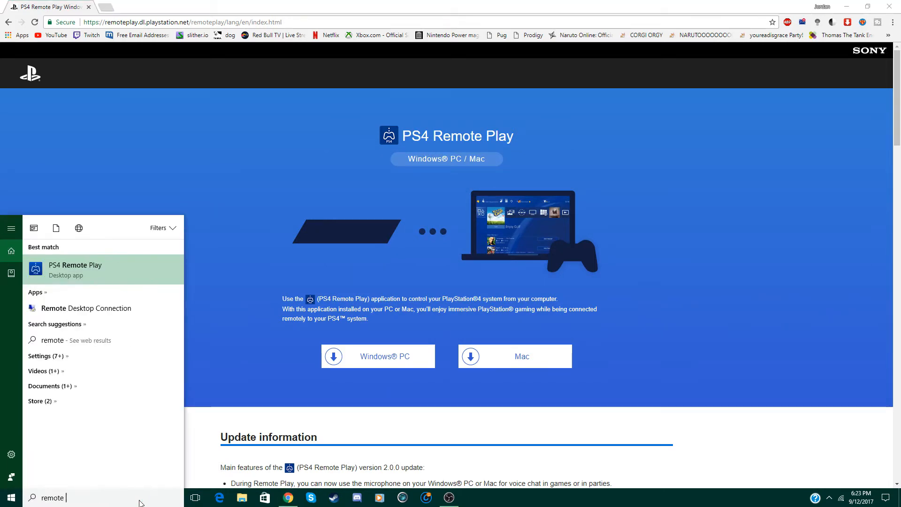
pyautogui.write('play')
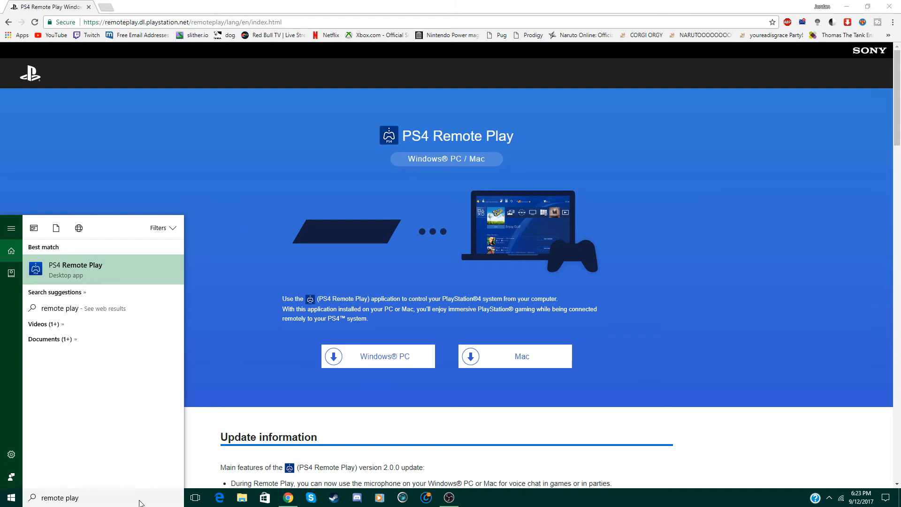
pyautogui.click(75, 270)
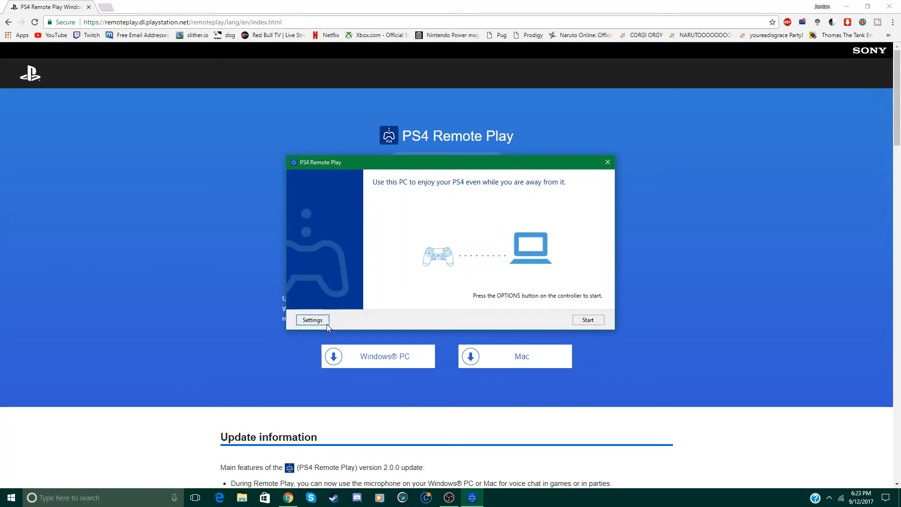
# Sign out of the old account and sign in to PlayStation Network with the PSN credentials.
pyautogui.click(312, 320)
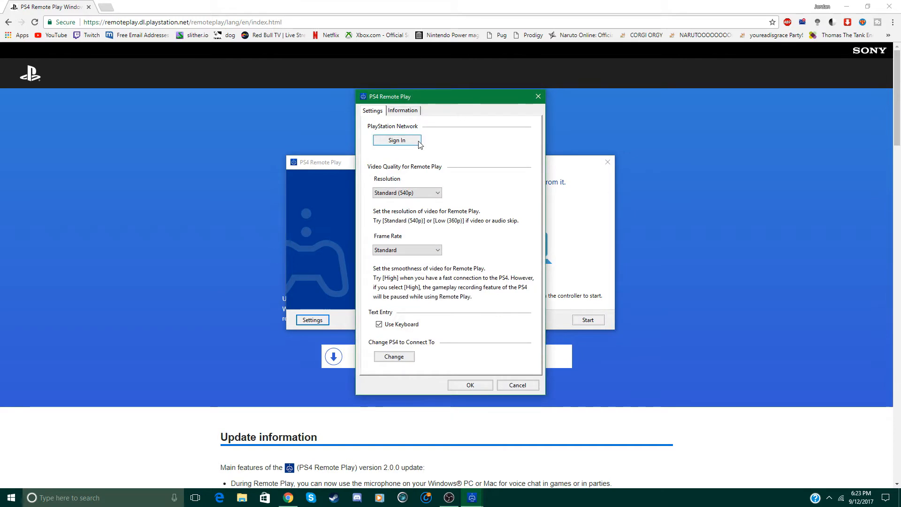
pyautogui.click(396, 140)
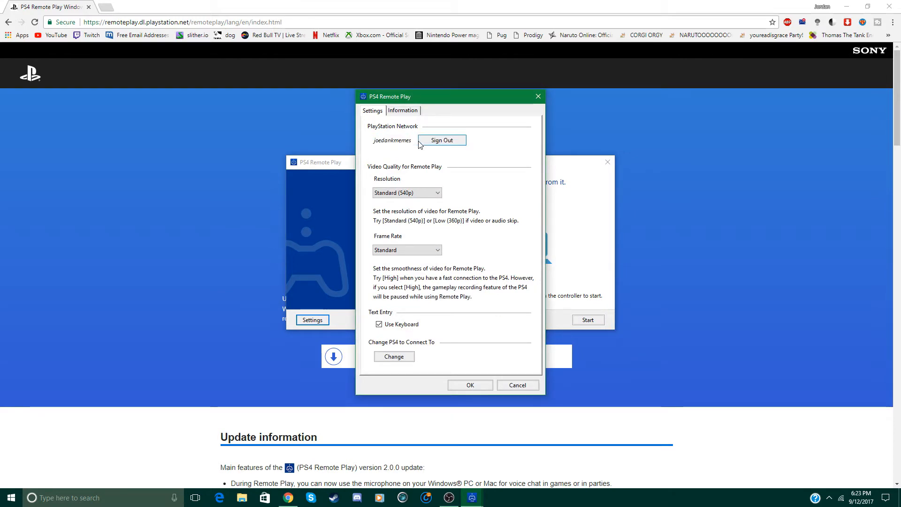
pyautogui.click(442, 140)
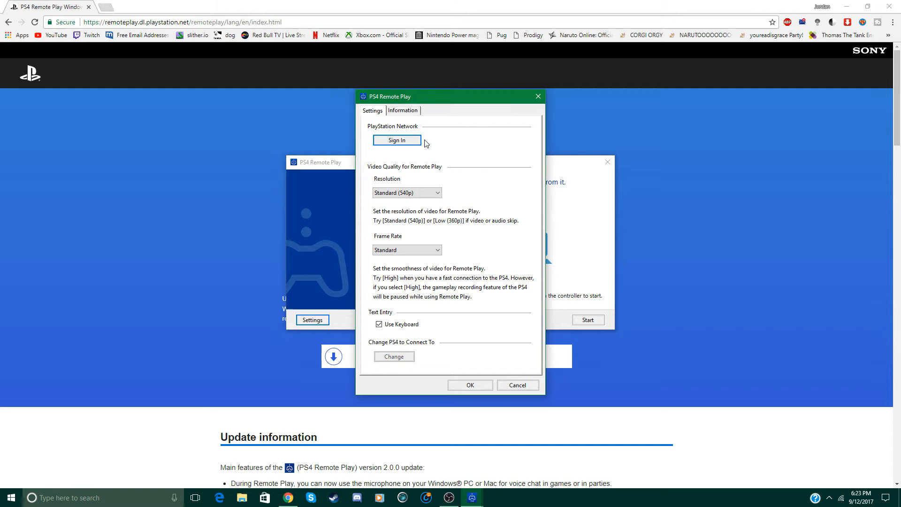
pyautogui.click(397, 139)
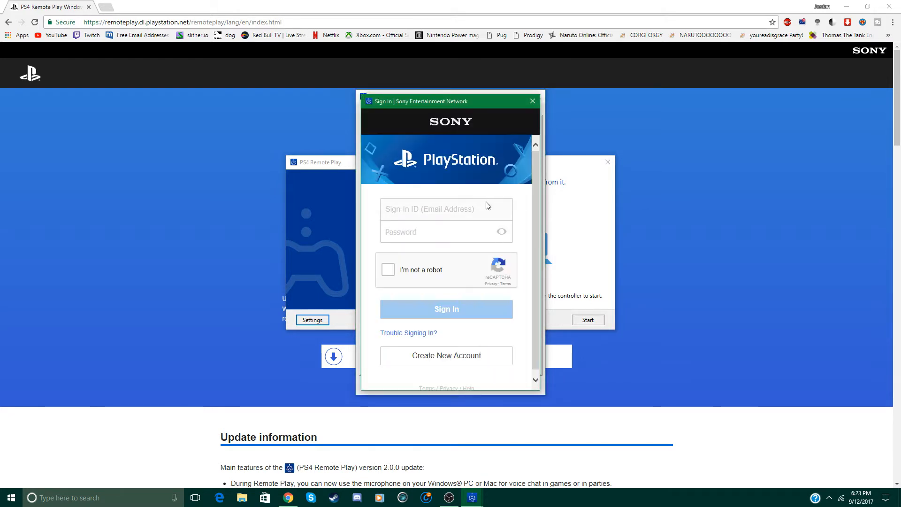
pyautogui.click(445, 209)
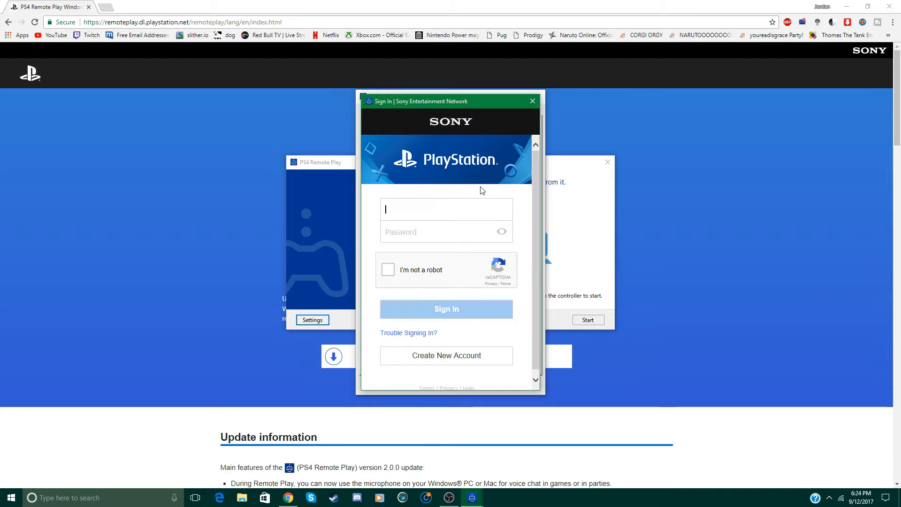
pyautogui.click(446, 309)
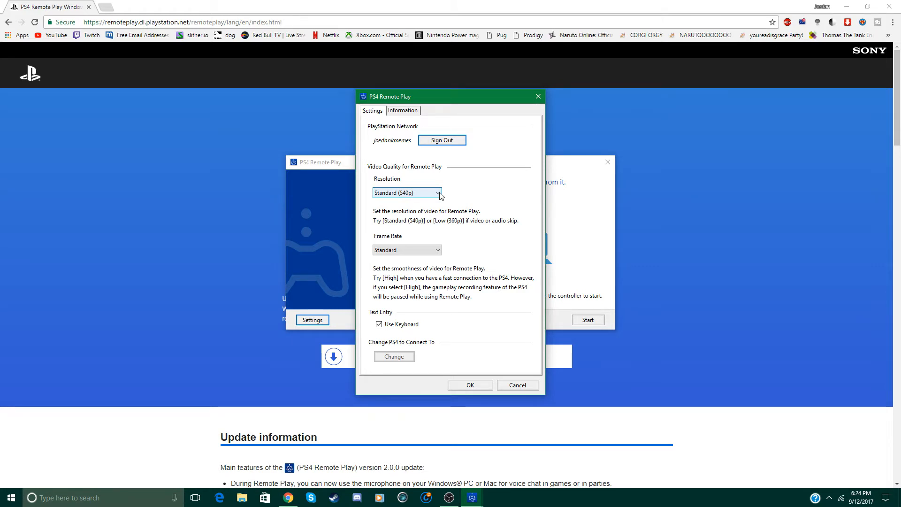
# Keep Resolution at Standard (540p) and Frame Rate at Standard, then save the settings.
pyautogui.click(437, 192)
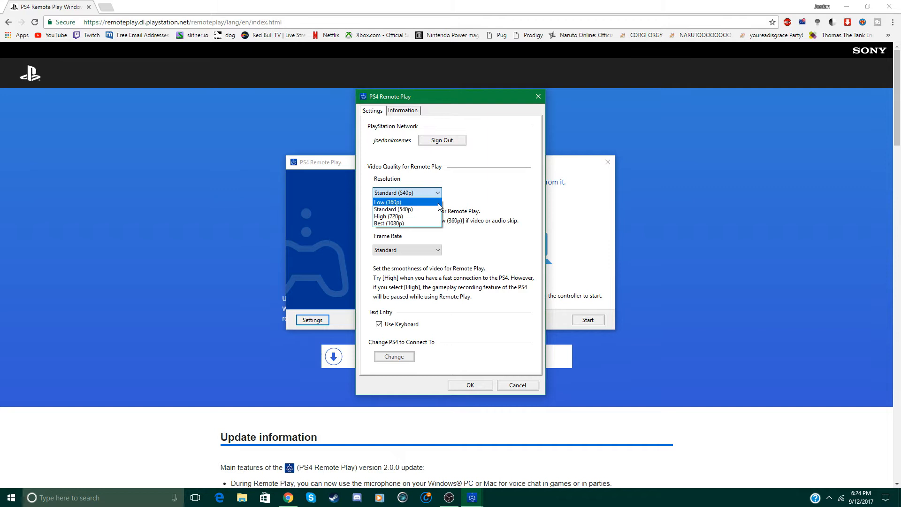
pyautogui.moveTo(423, 231)
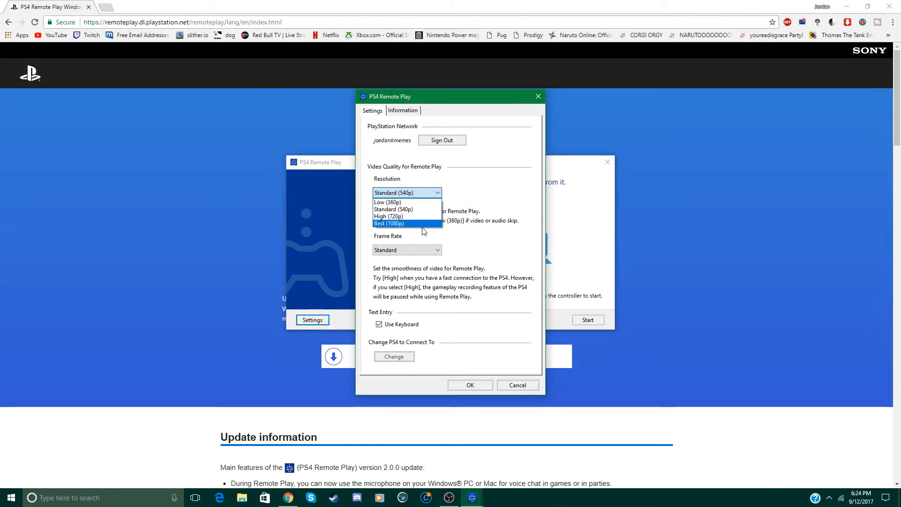
pyautogui.click(393, 208)
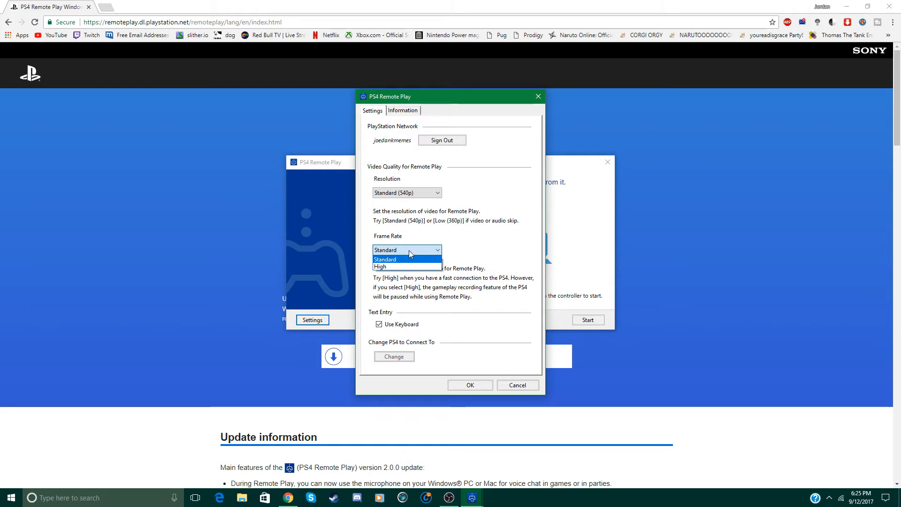
pyautogui.click(384, 259)
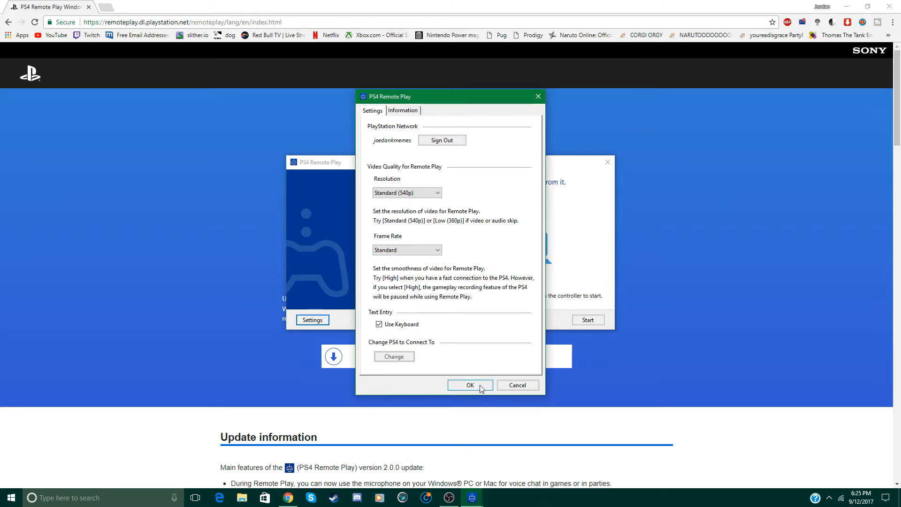
pyautogui.click(471, 385)
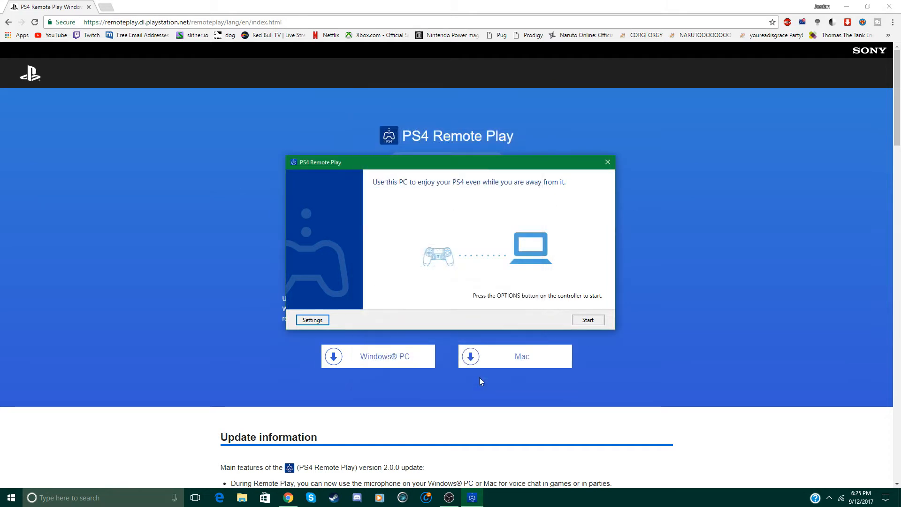
pyautogui.moveTo(507, 294)
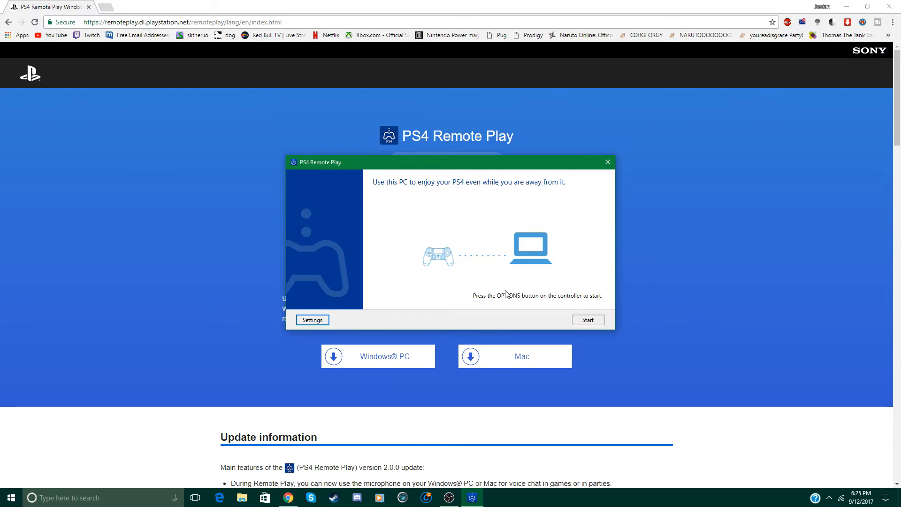
# Start searching for the PS4 to connect to.
pyautogui.click(588, 319)
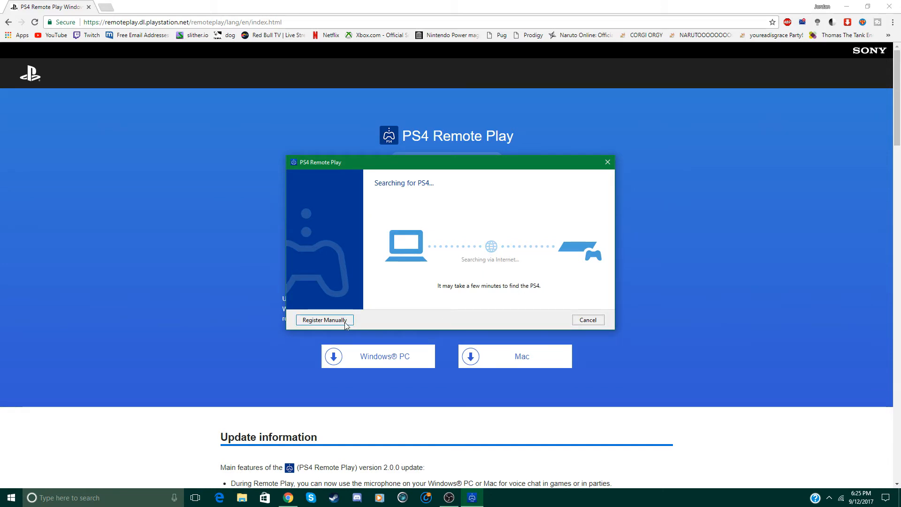
pyautogui.moveTo(332, 327)
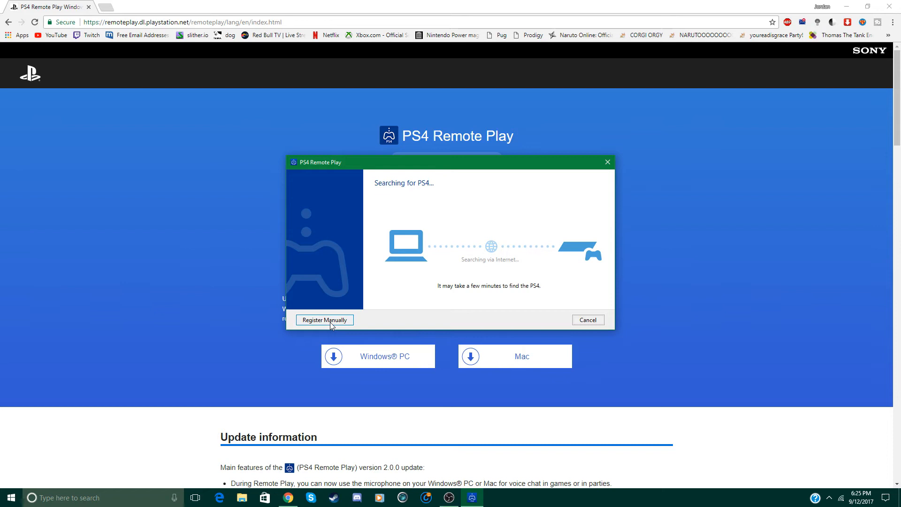
# Switch to manual registration, reaching the screen that asks for the PS4's number.
pyautogui.click(324, 319)
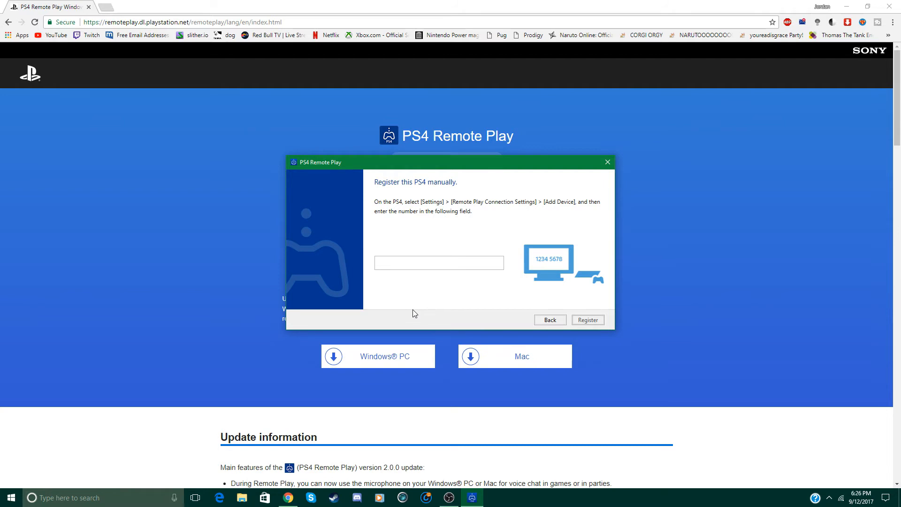
pyautogui.click(439, 262)
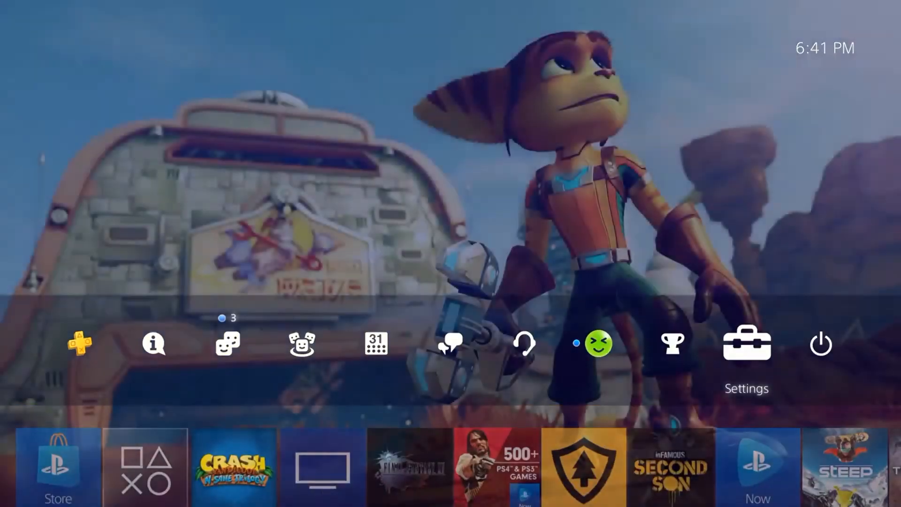
# Open the PS4's Settings to reach the Remote Play Add Device code.
pyautogui.click(747, 343)
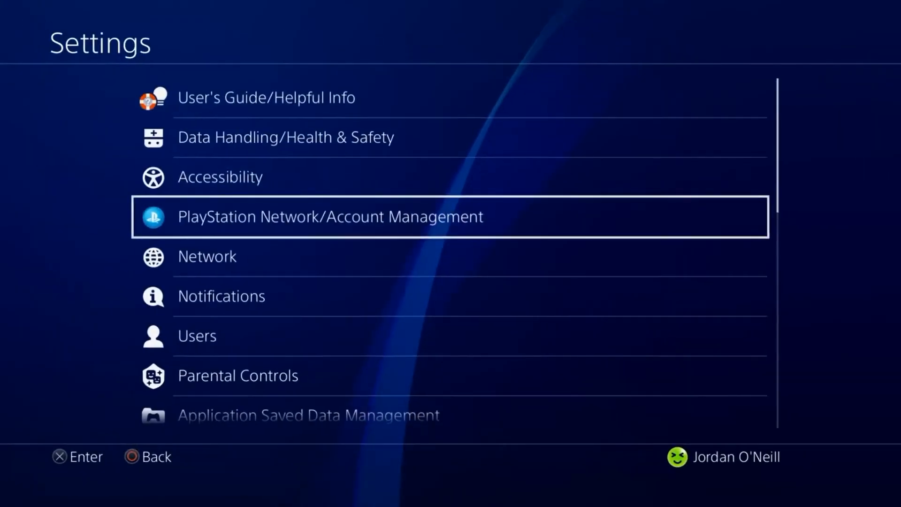
pyautogui.scroll(-3)
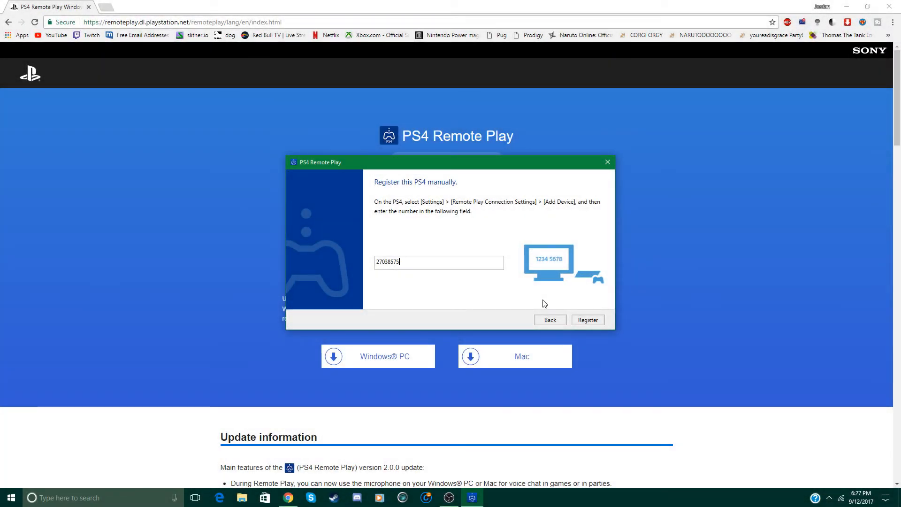
# Register the PS4 with the entered code and launch Crash Bandicoot N. Sane Trilogy.
pyautogui.click(588, 319)
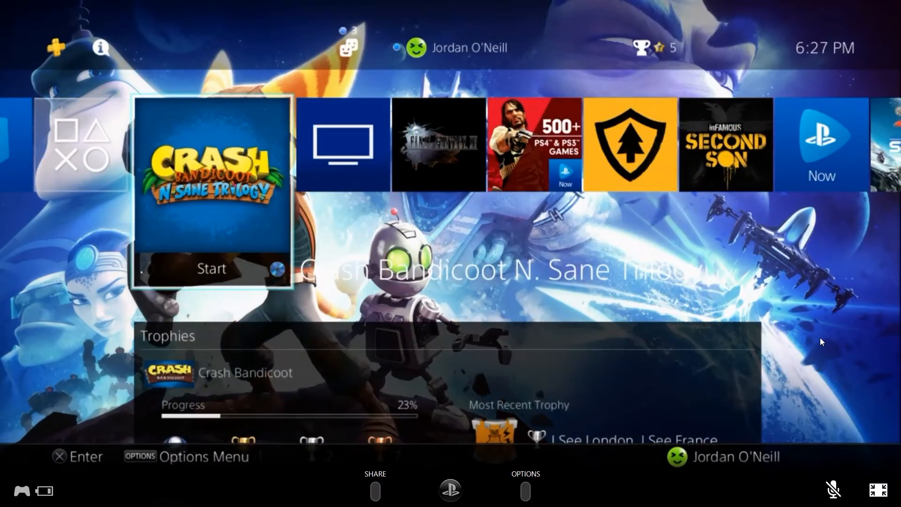
pyautogui.click(212, 268)
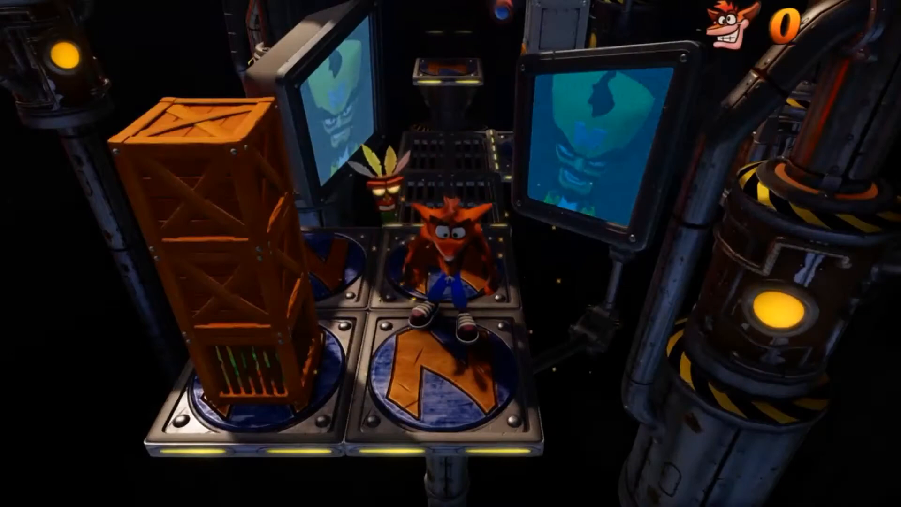